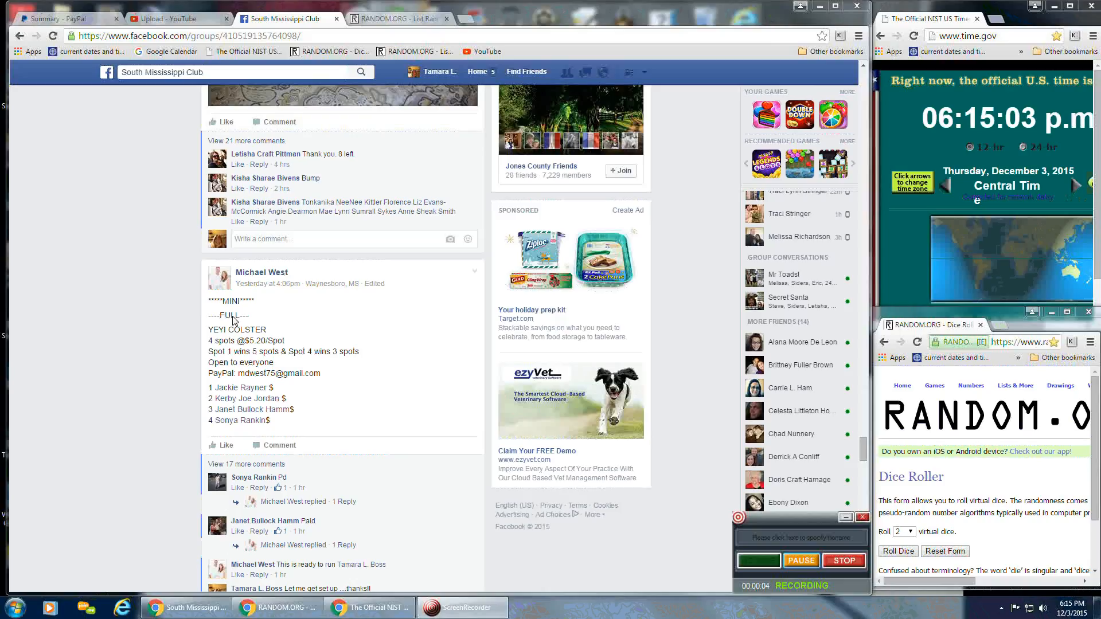
pyautogui.moveTo(245, 352)
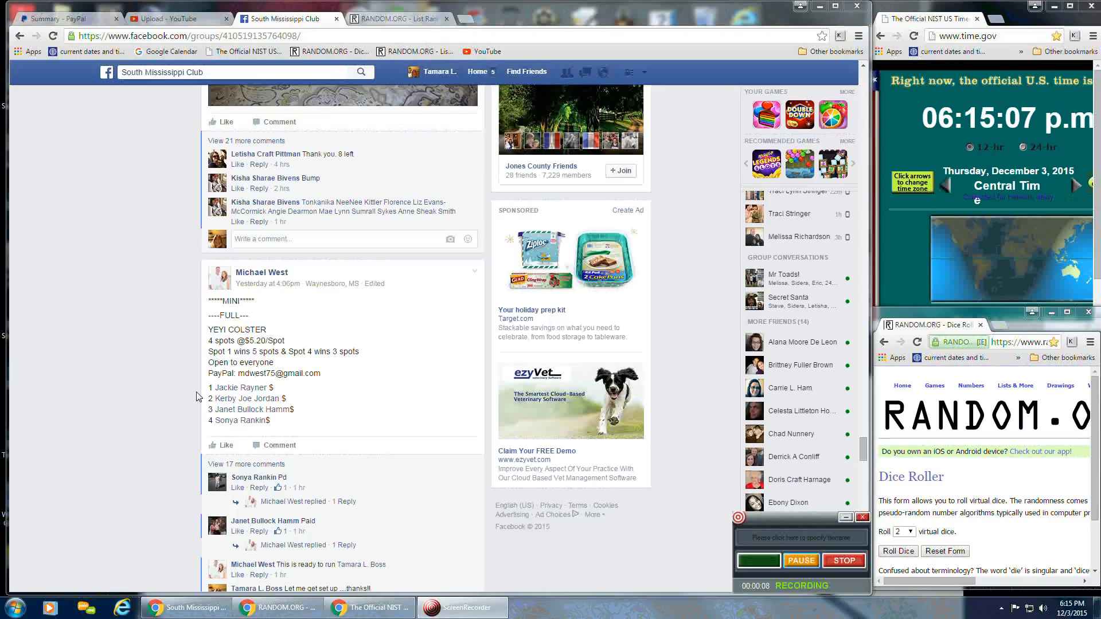
# - Select and copy the four numbered raffle names from the Facebook post
pyautogui.moveTo(228, 386); pyautogui.dragTo(270, 420)
pyautogui.write('live')
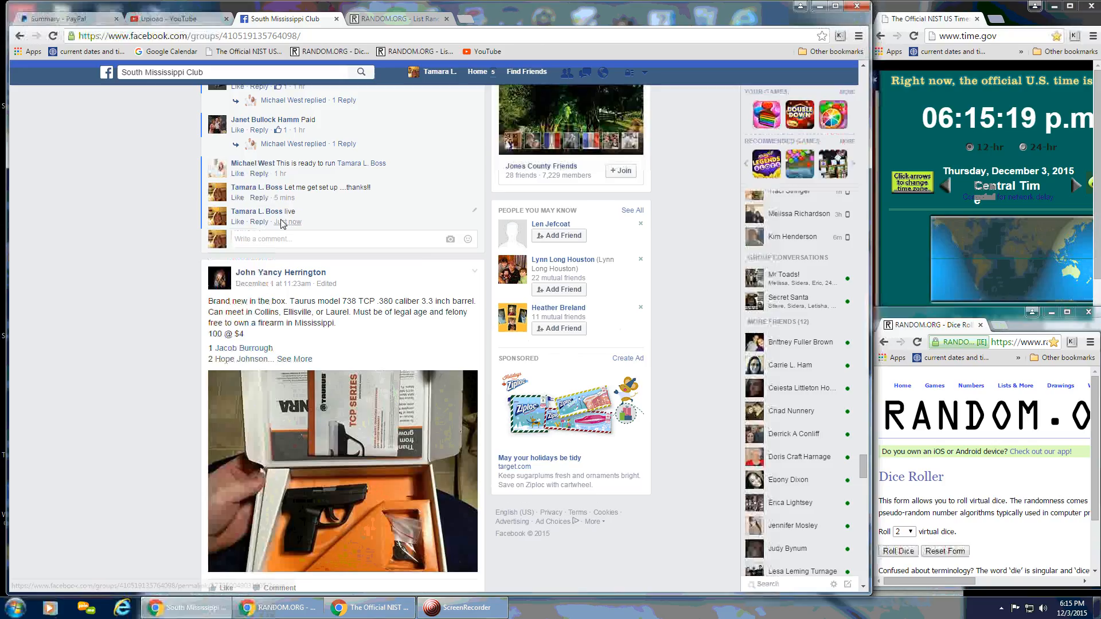
pyautogui.moveTo(289, 221)
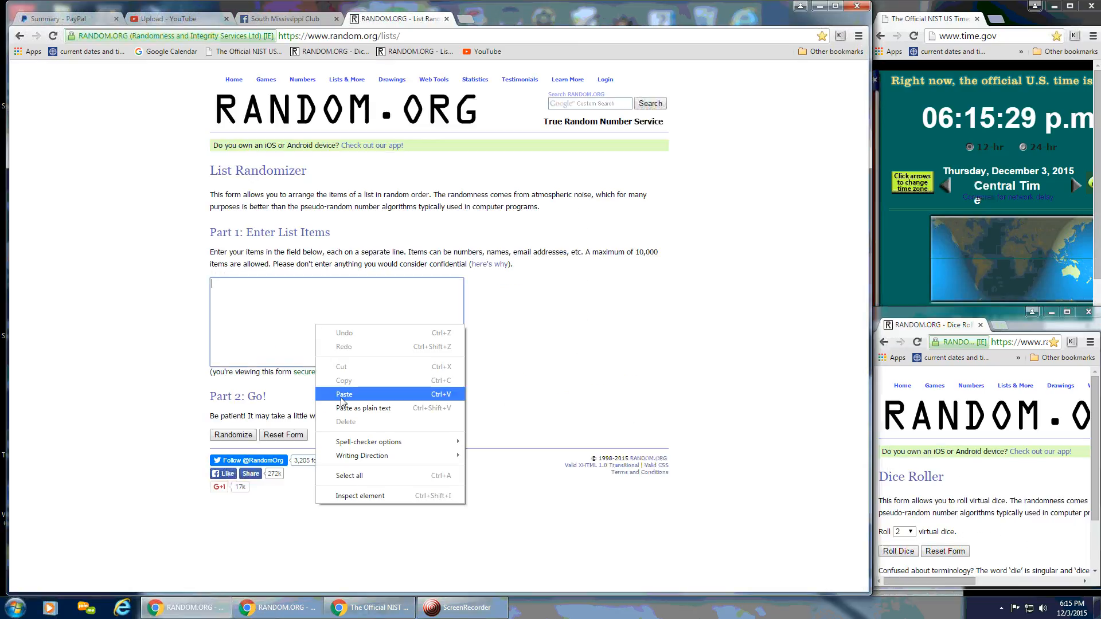
# - Paste the four names into the List Randomizer and roll two dice in the Dice Roller
pyautogui.click(345, 393)
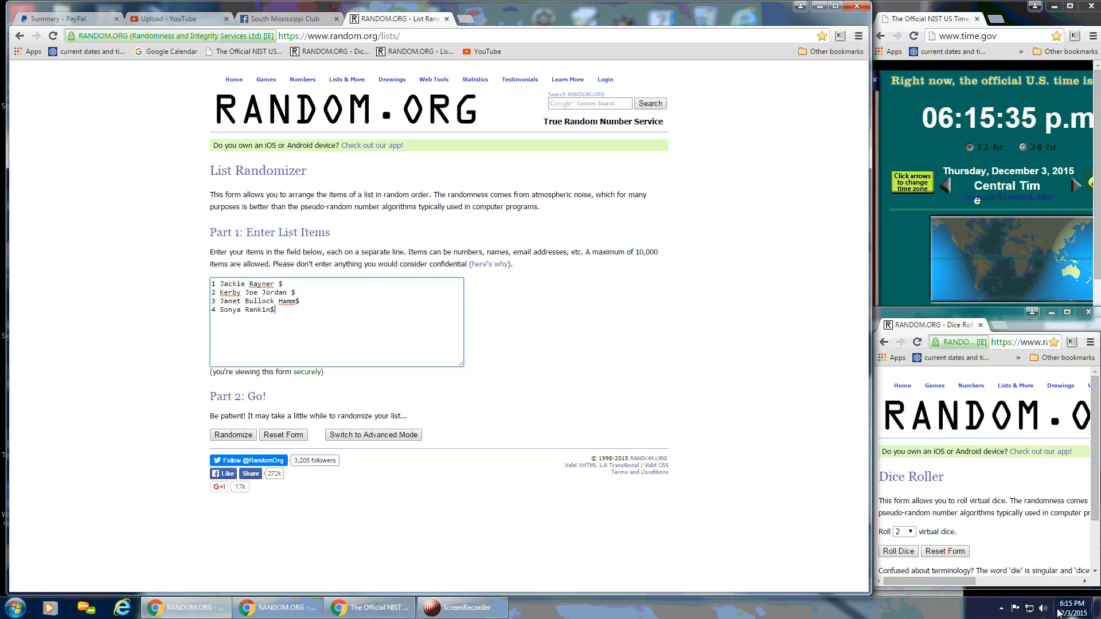
pyautogui.click(1067, 607)
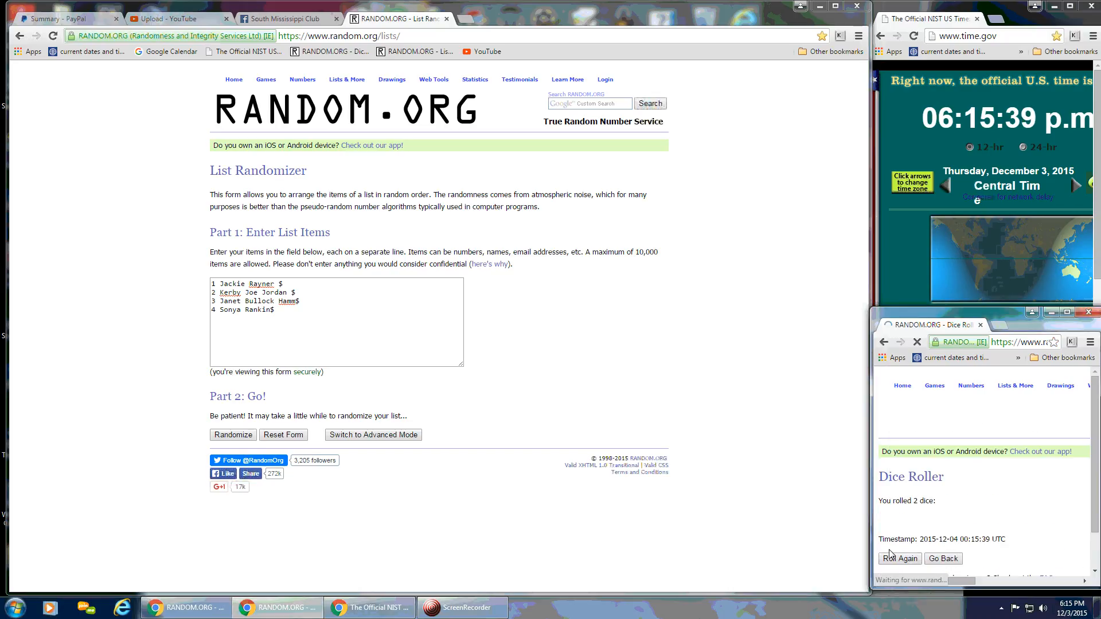
pyautogui.click(899, 558)
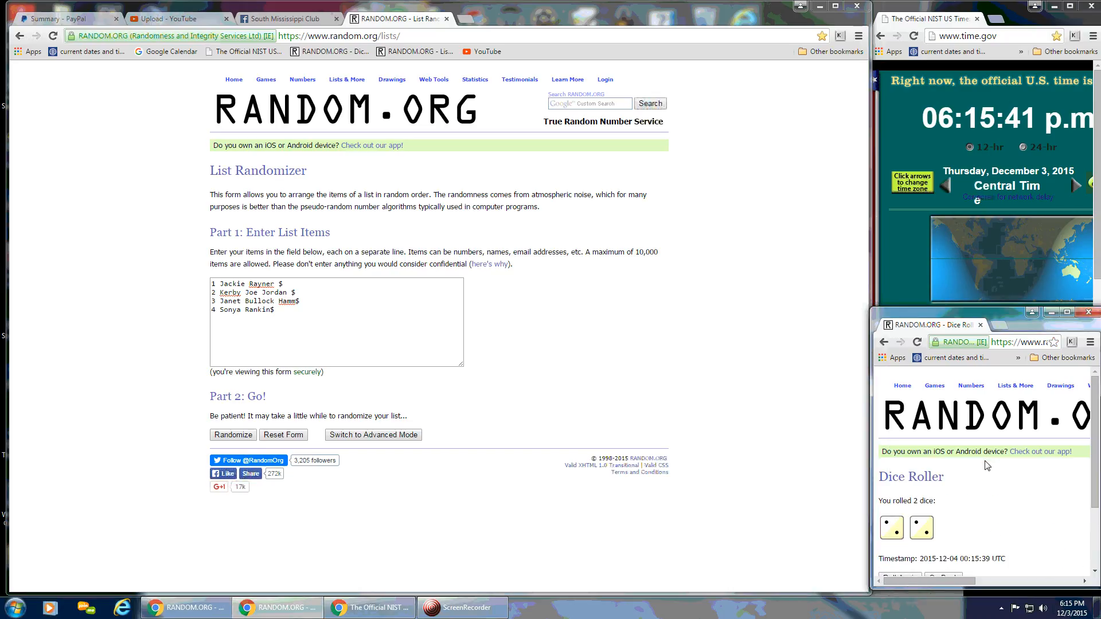
pyautogui.click(1068, 608)
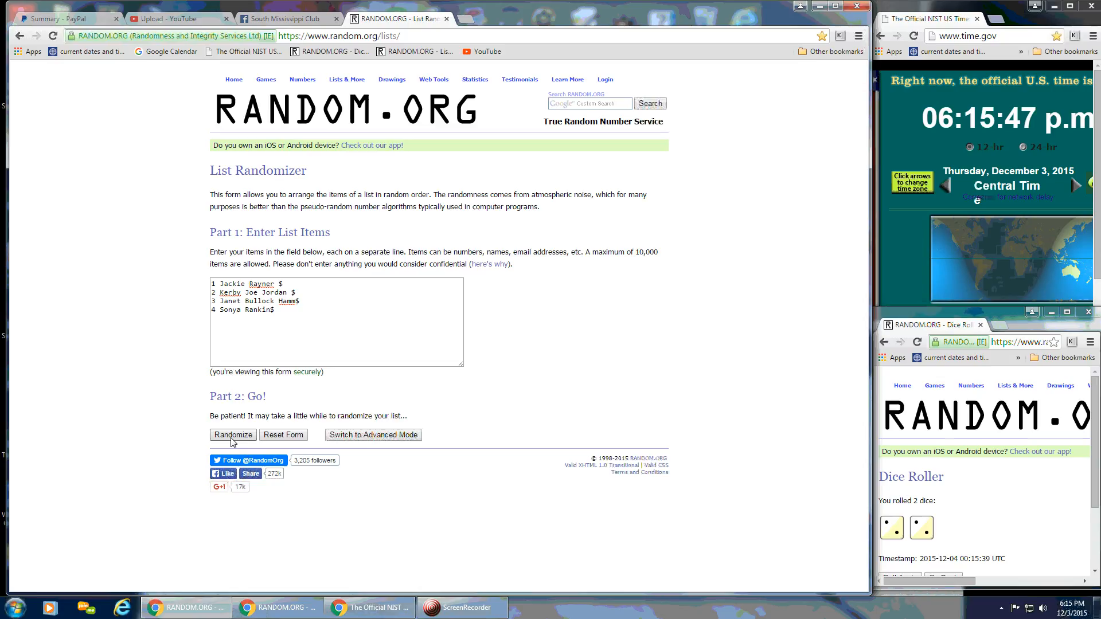
# - Randomize the four-name list three times, confirming the page reports four list items
pyautogui.click(233, 435)
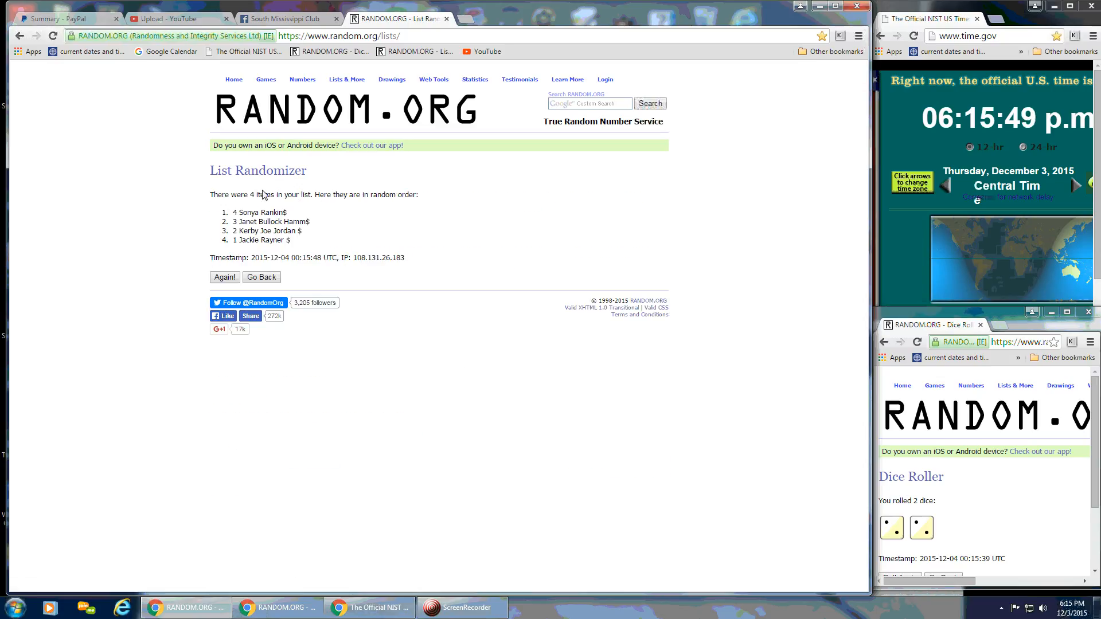
pyautogui.moveTo(245, 195); pyautogui.dragTo(337, 195)
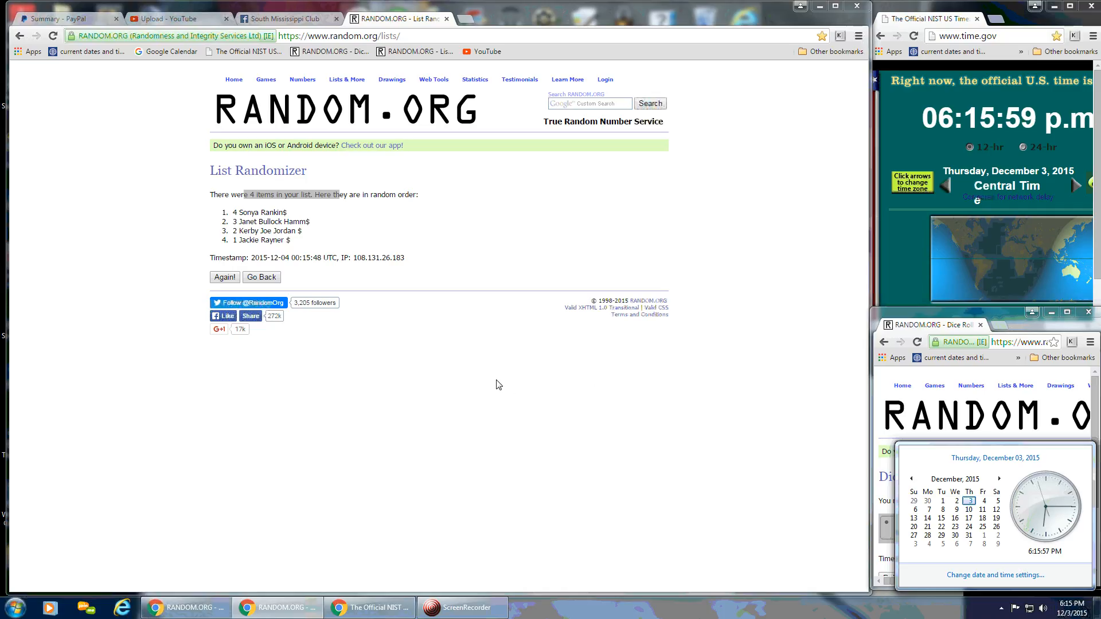
pyautogui.moveTo(467, 398)
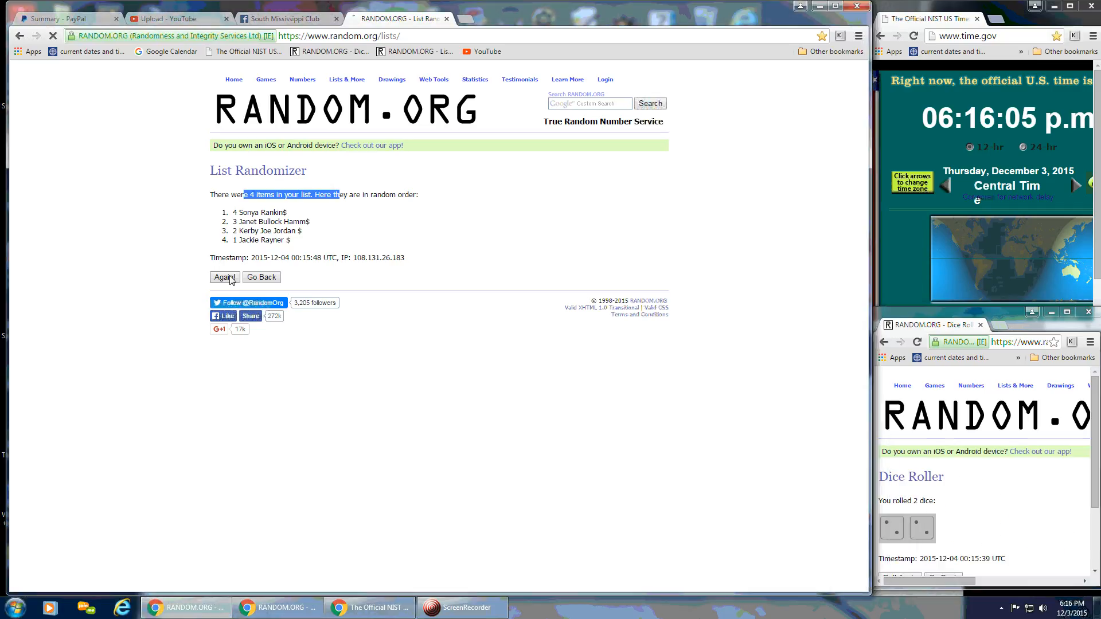
pyautogui.click(223, 277)
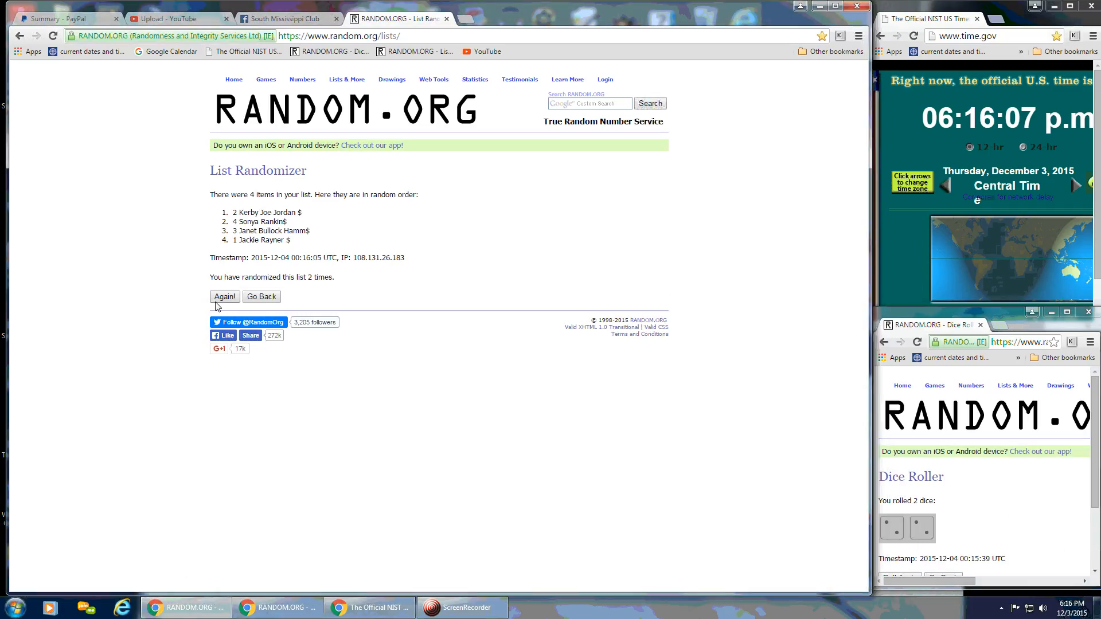
pyautogui.click(225, 296)
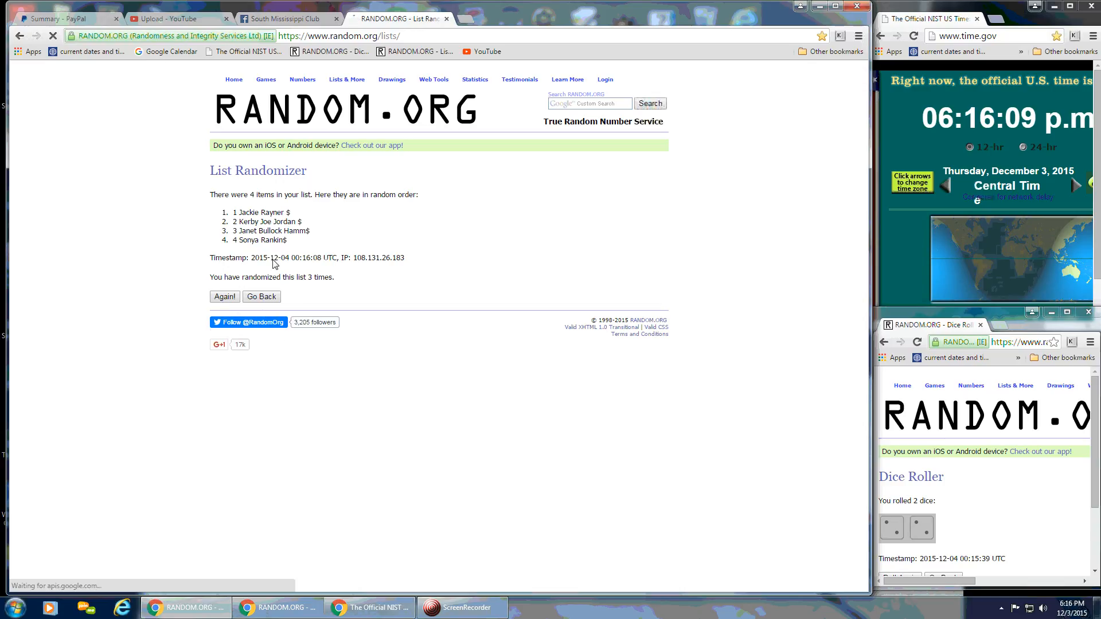
pyautogui.moveTo(236, 195); pyautogui.dragTo(346, 195)
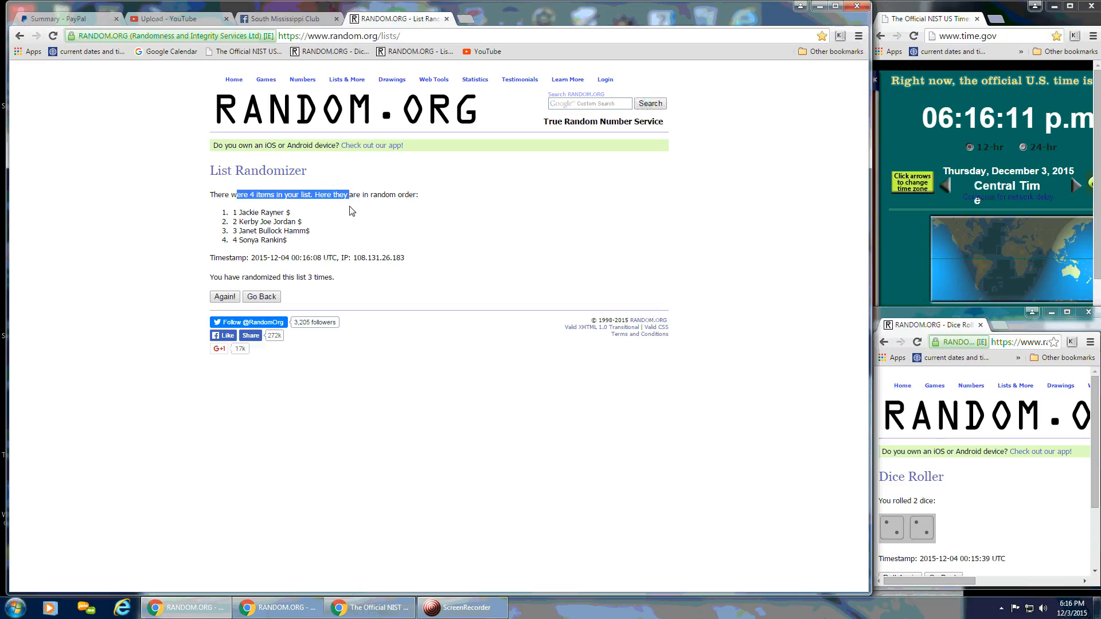
pyautogui.moveTo(247, 253)
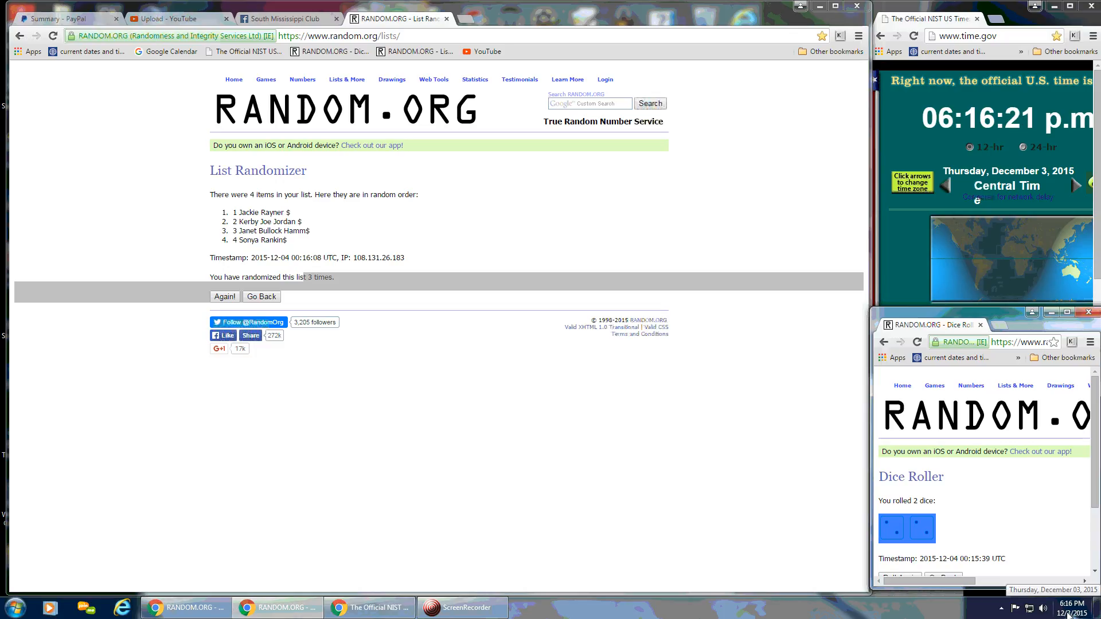
pyautogui.click(1052, 607)
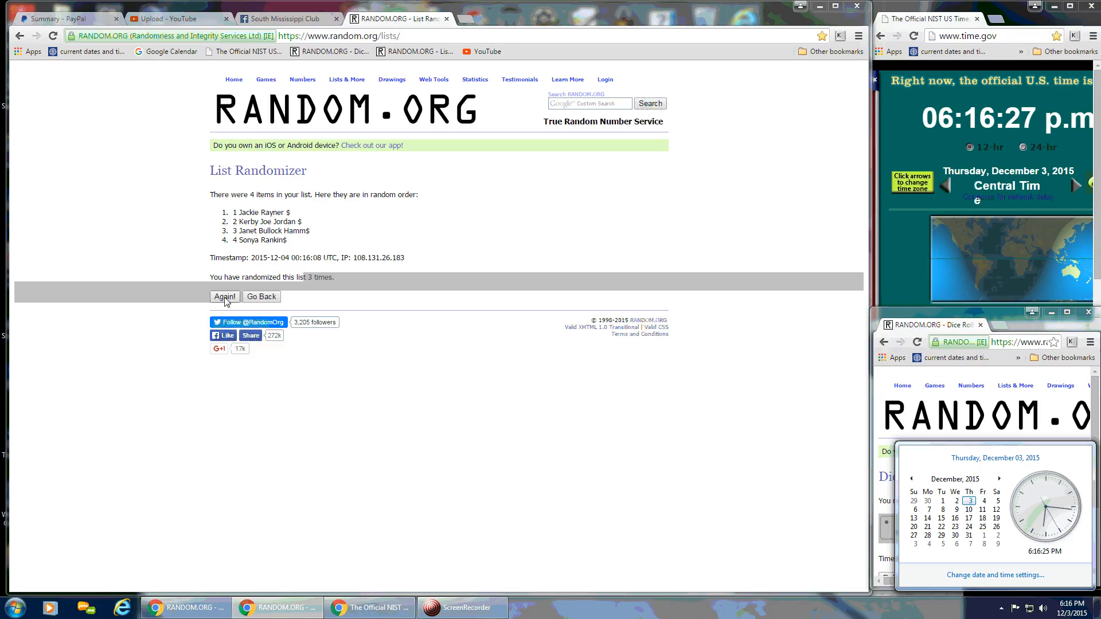
pyautogui.click(225, 295)
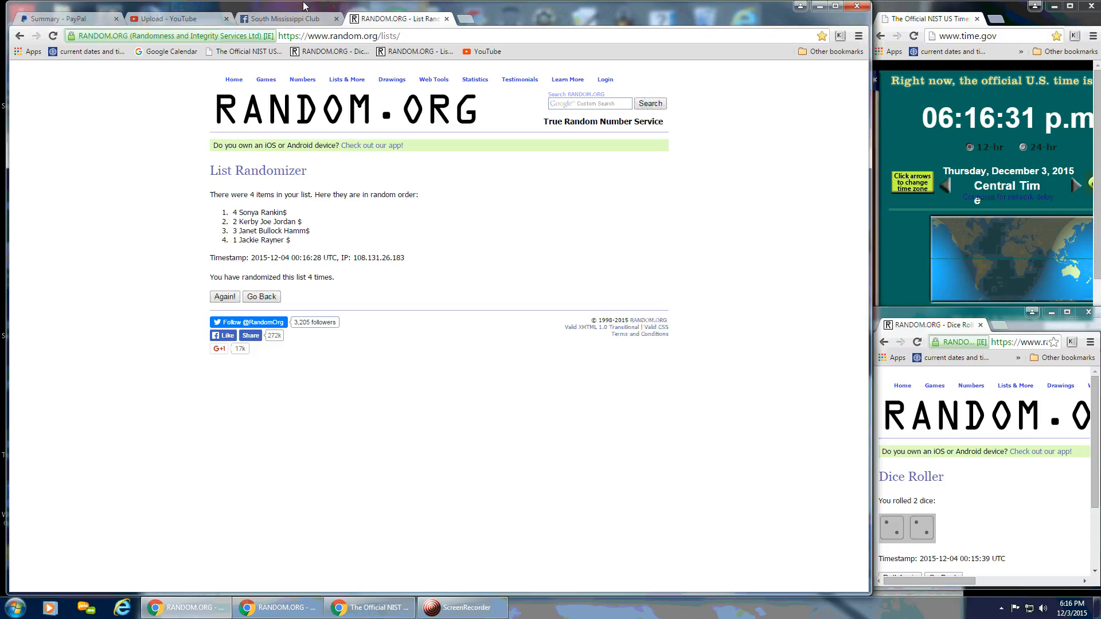
pyautogui.moveTo(286, 19)
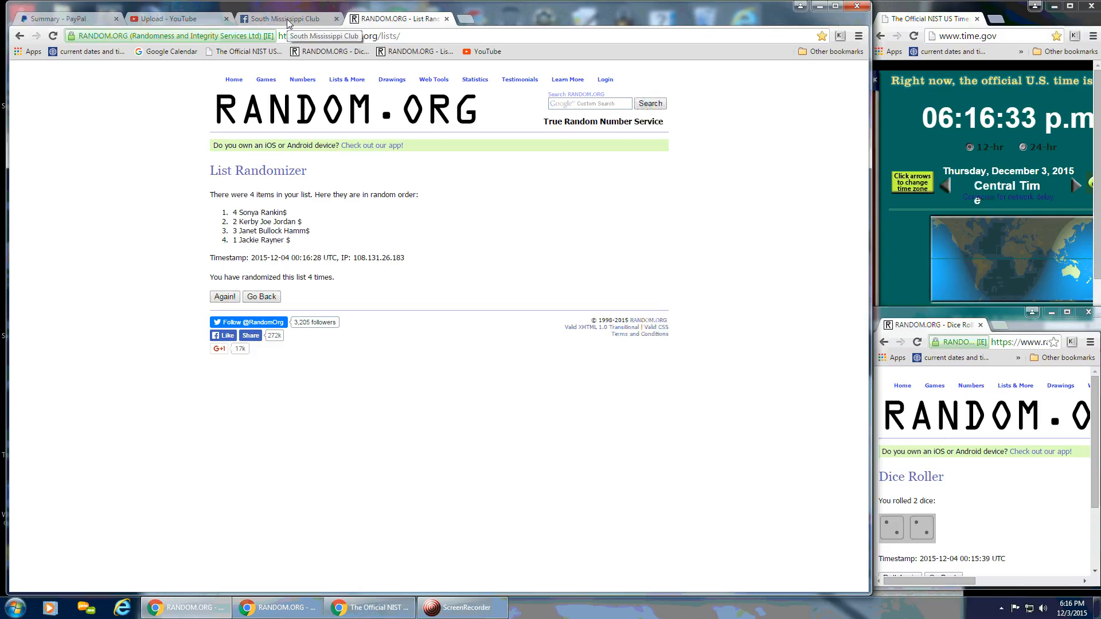
pyautogui.click(287, 18)
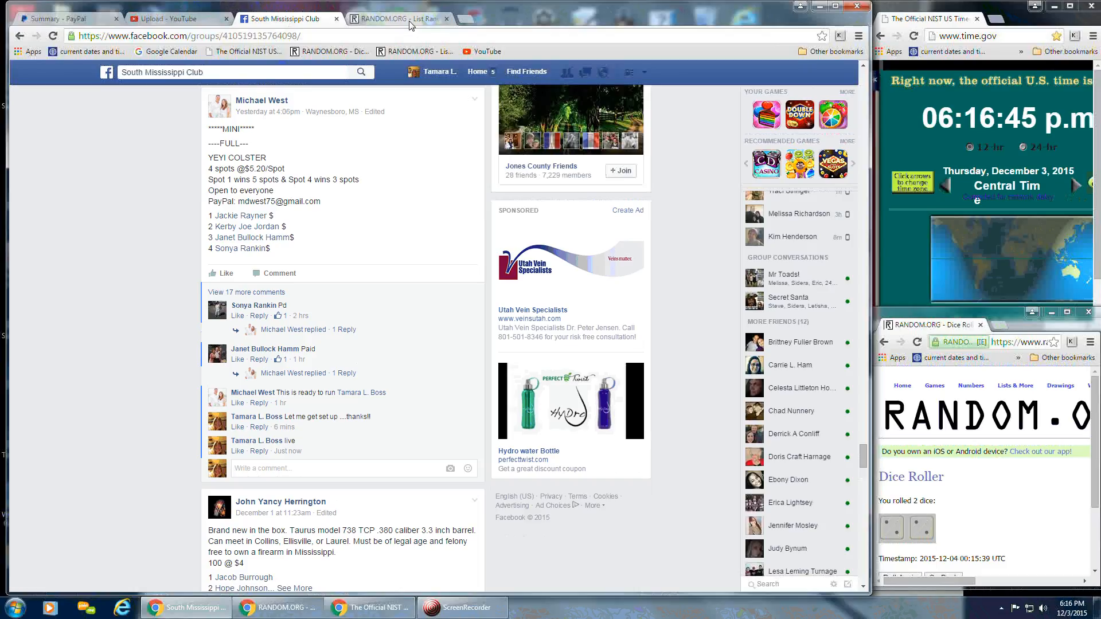
pyautogui.moveTo(396, 19)
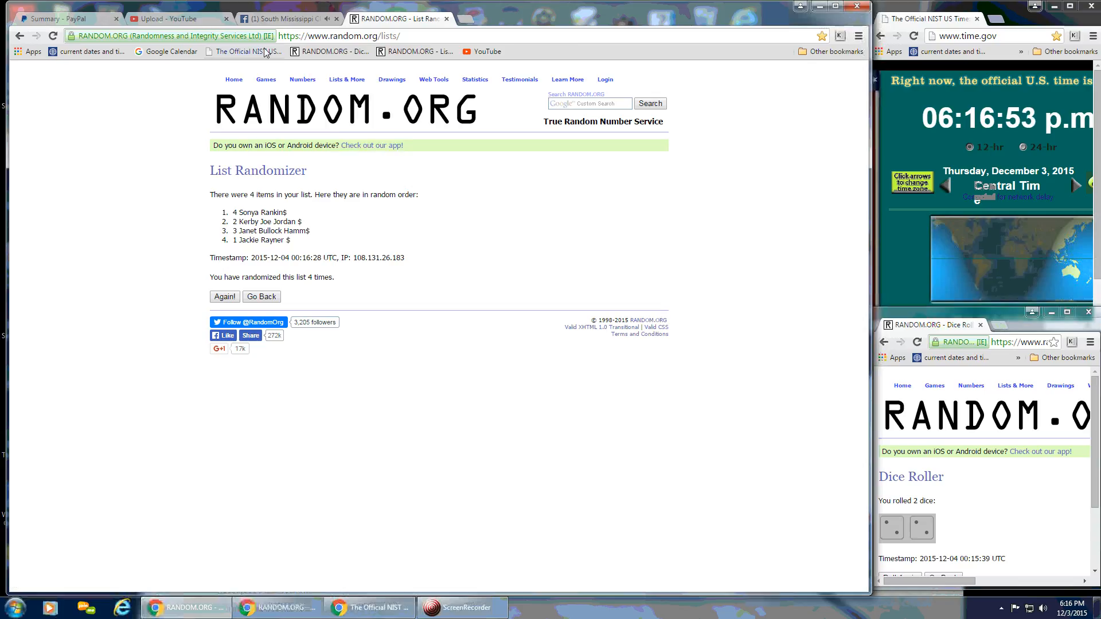
pyautogui.click(286, 18)
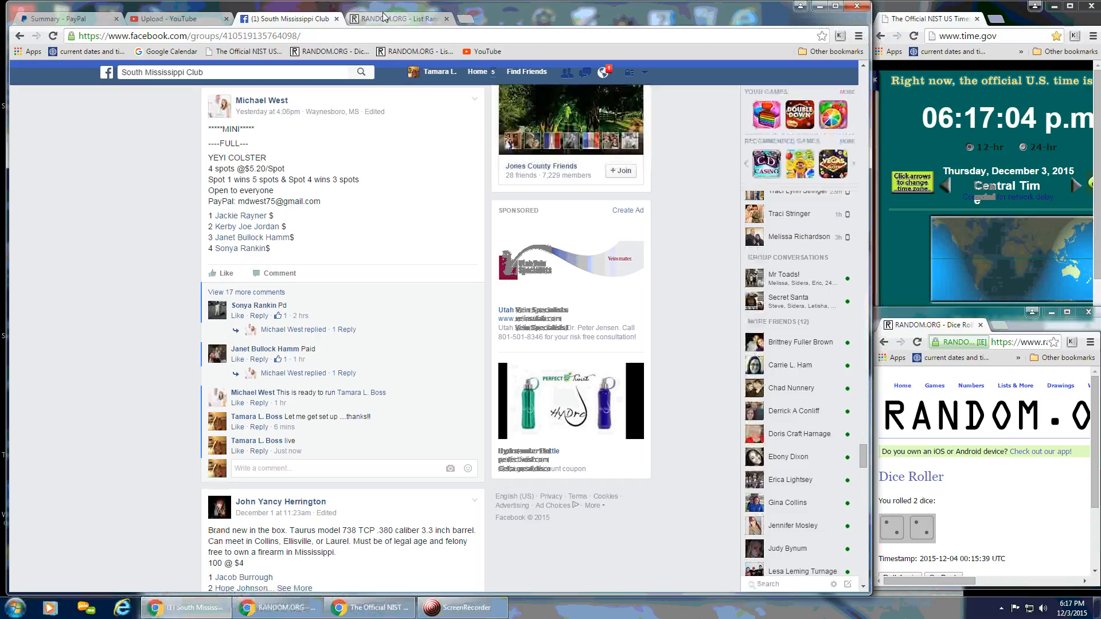
pyautogui.click(397, 20)
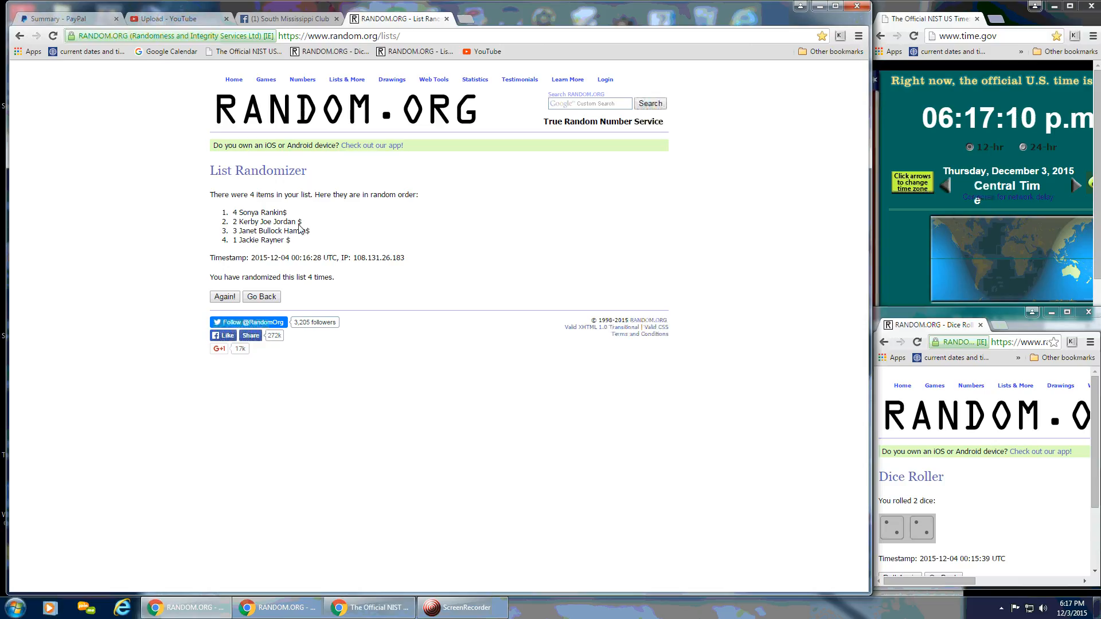
pyautogui.click(288, 19)
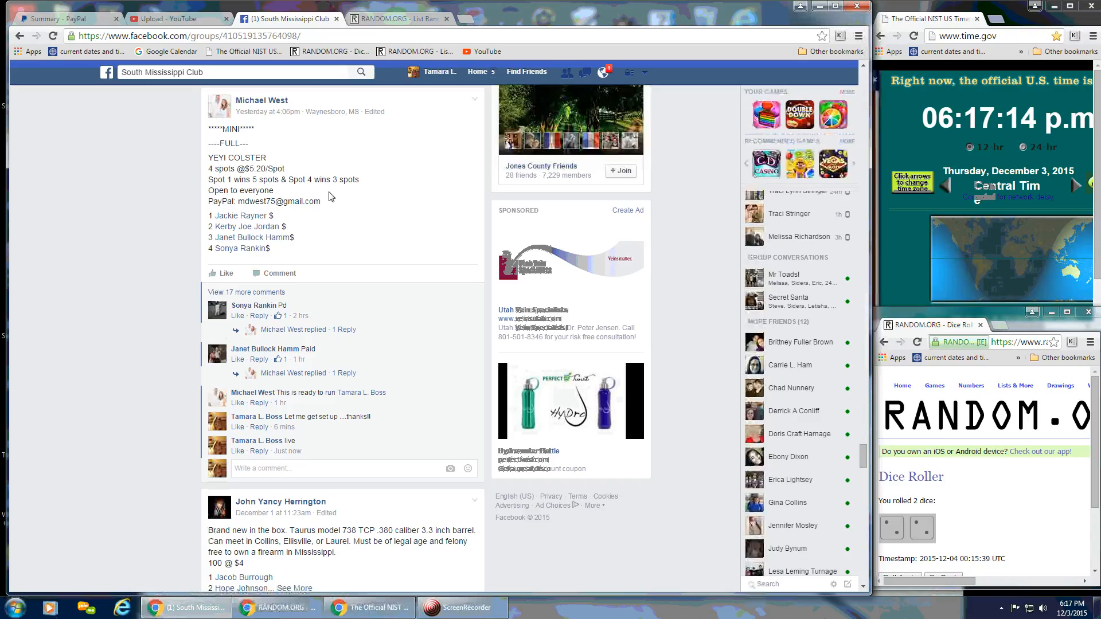
pyautogui.moveTo(207, 34)
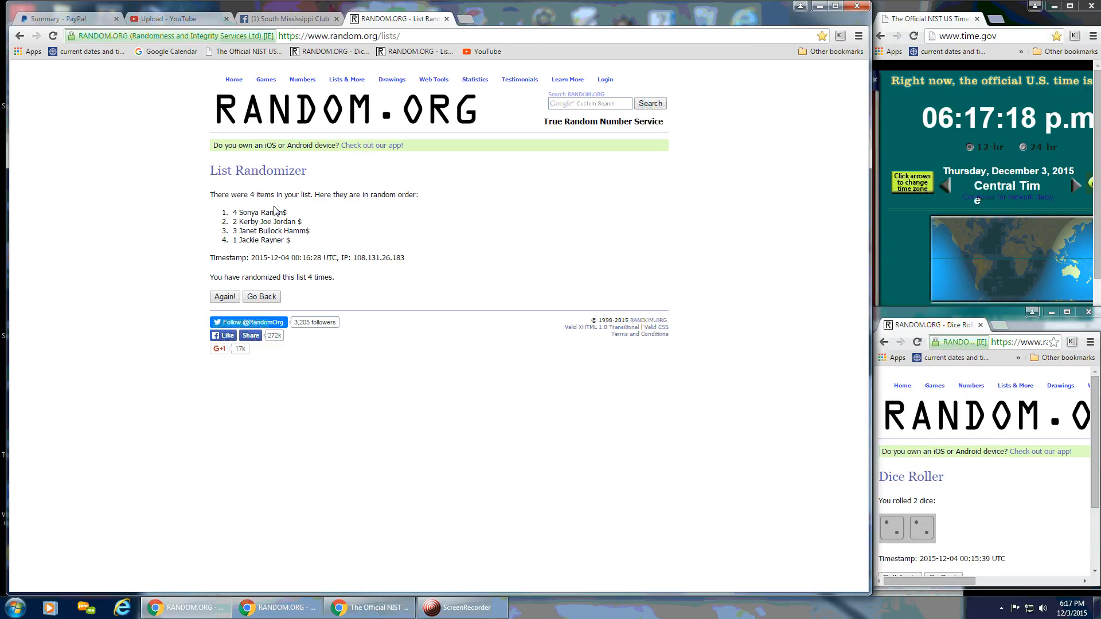
pyautogui.moveTo(364, 247)
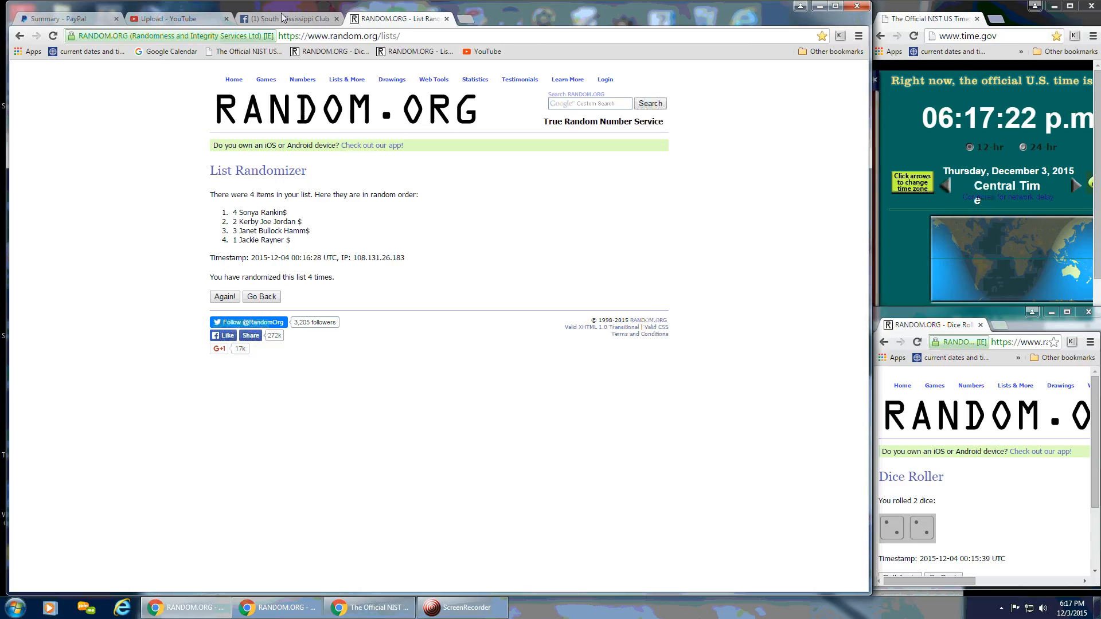
# - Post a 'done' comment on the raffle post and review the randomized results again
pyautogui.click(281, 18)
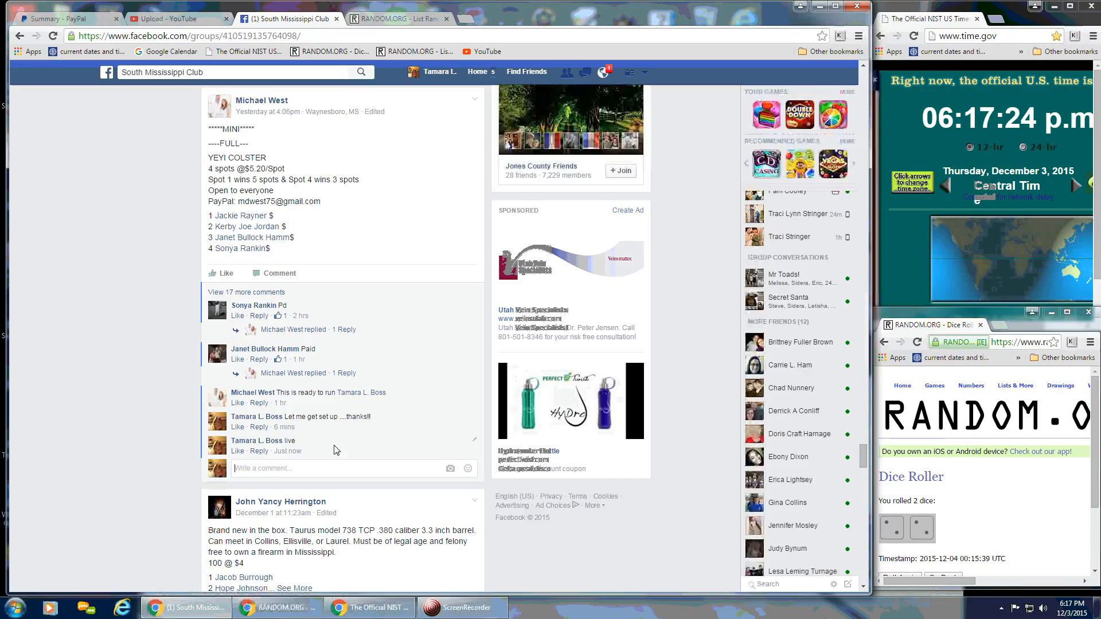
pyautogui.write('done')
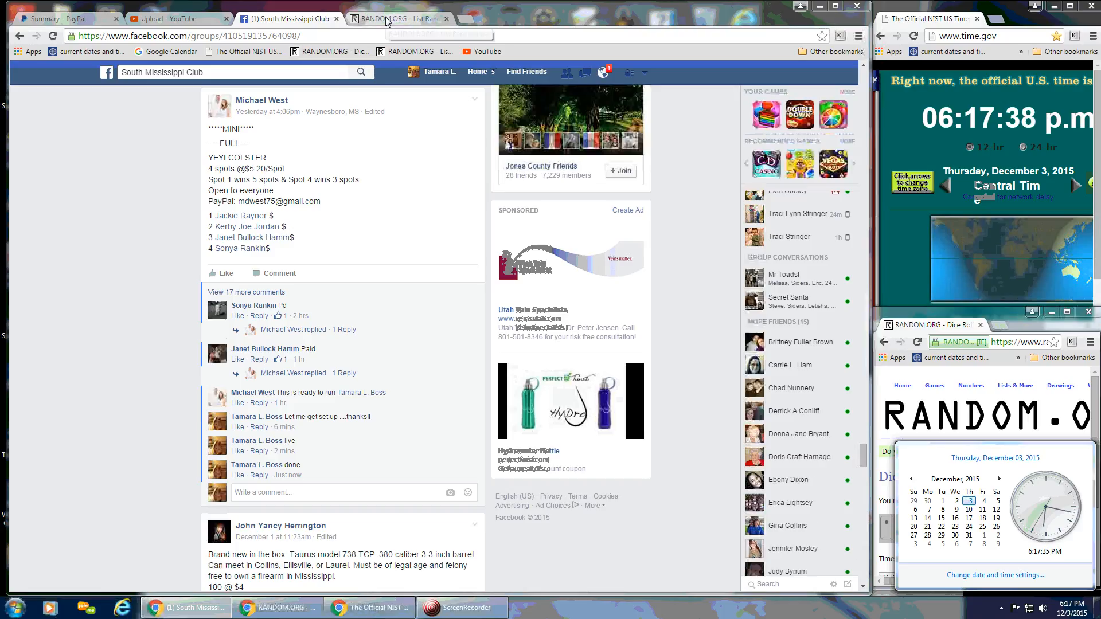
pyautogui.click(394, 20)
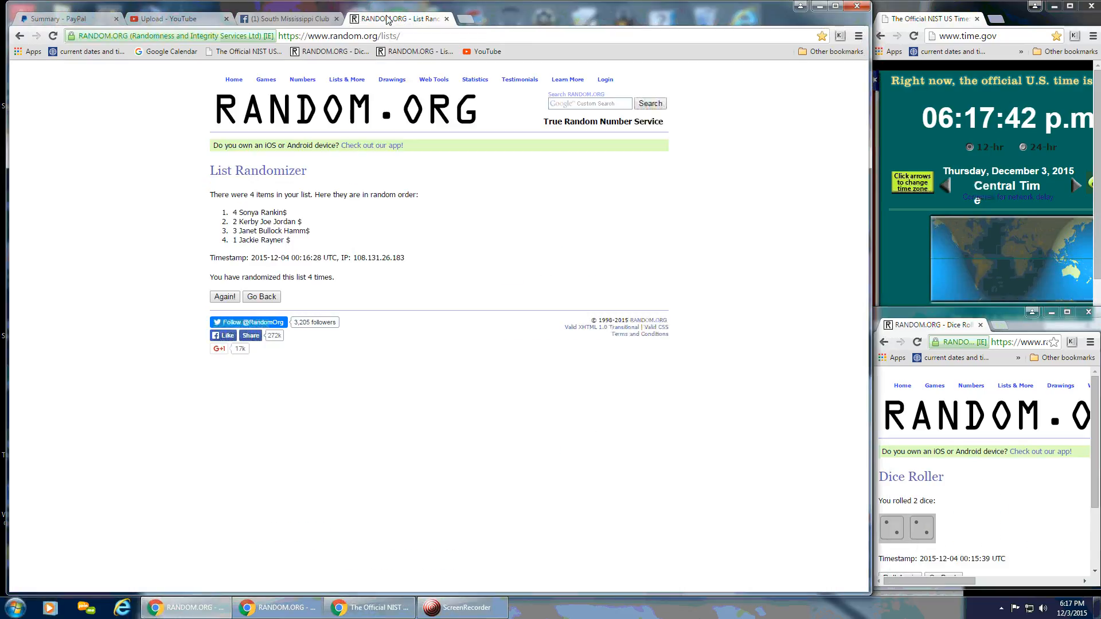
pyautogui.click(287, 18)
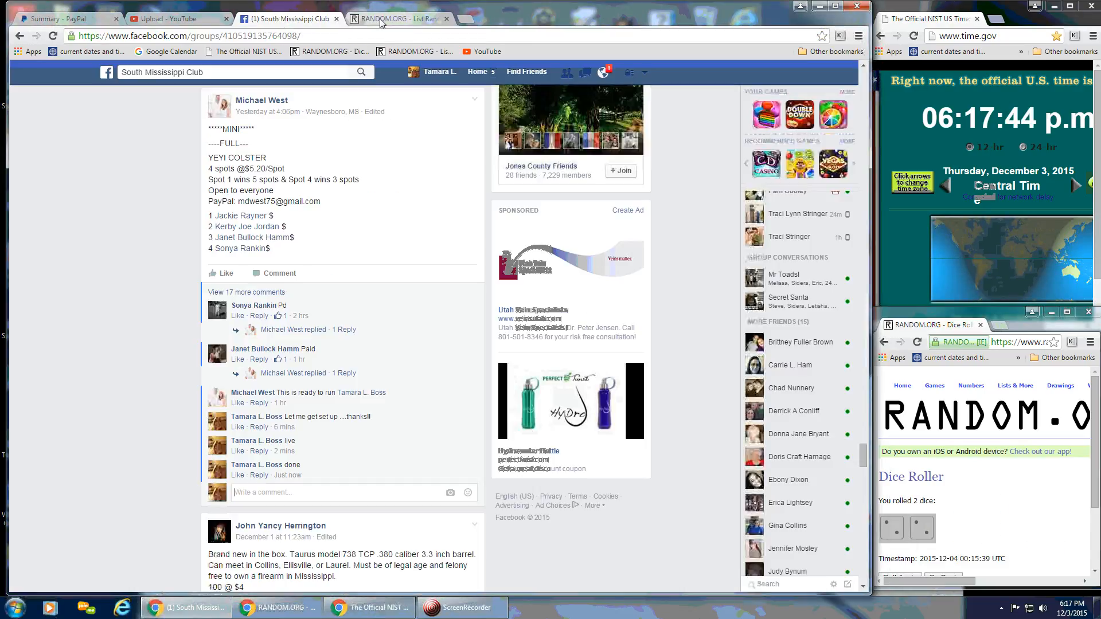
pyautogui.click(397, 19)
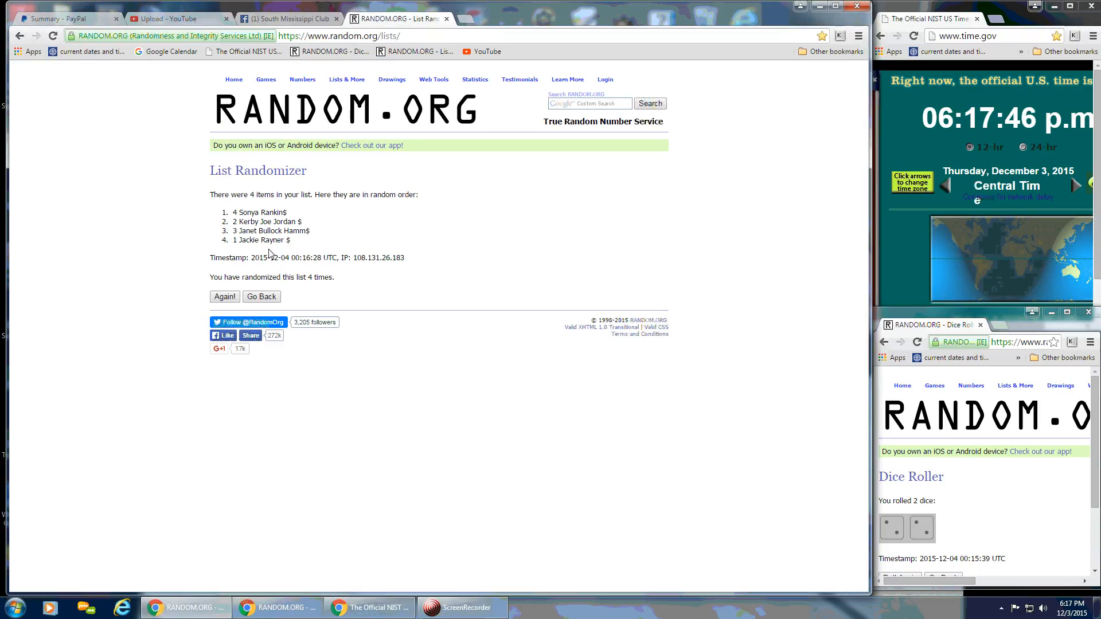